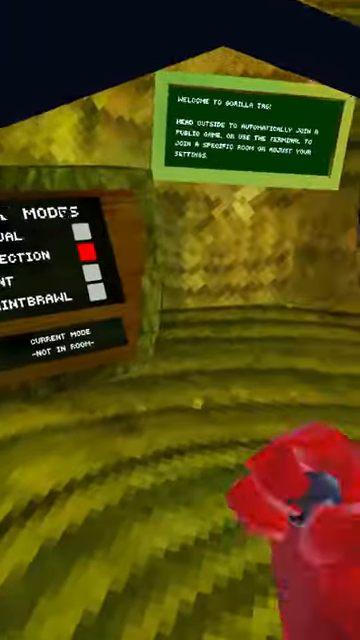
mouse_move(180, 320)
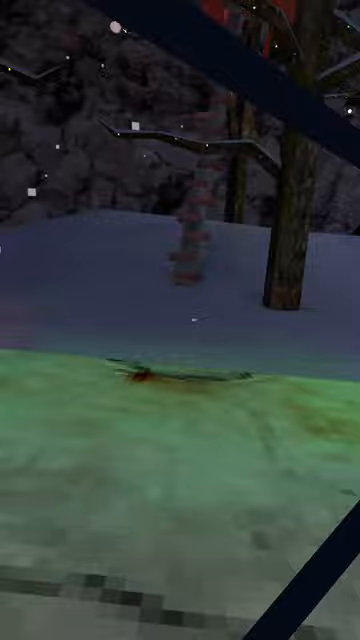
mouse_move(180, 320)
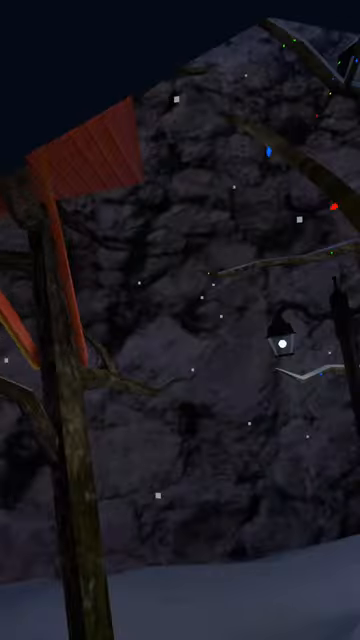
mouse_move(180, 320)
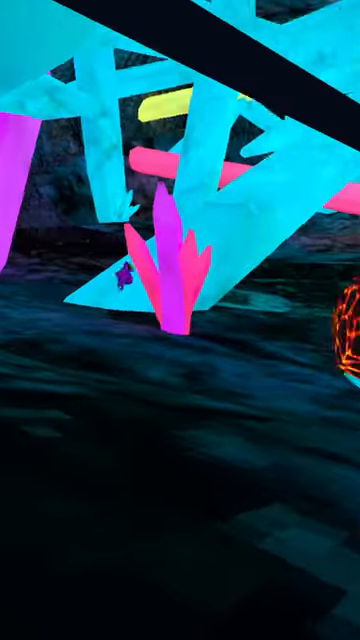
mouse_move(180, 320)
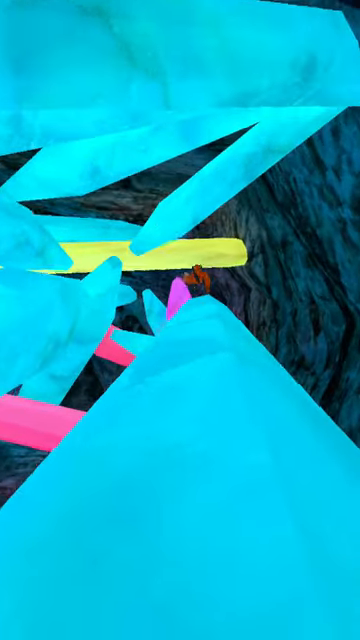
scroll(down, 3)
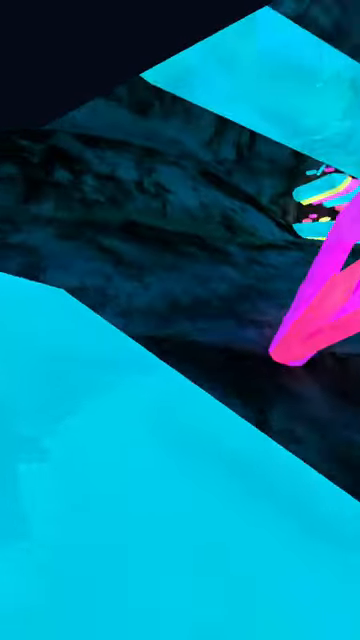